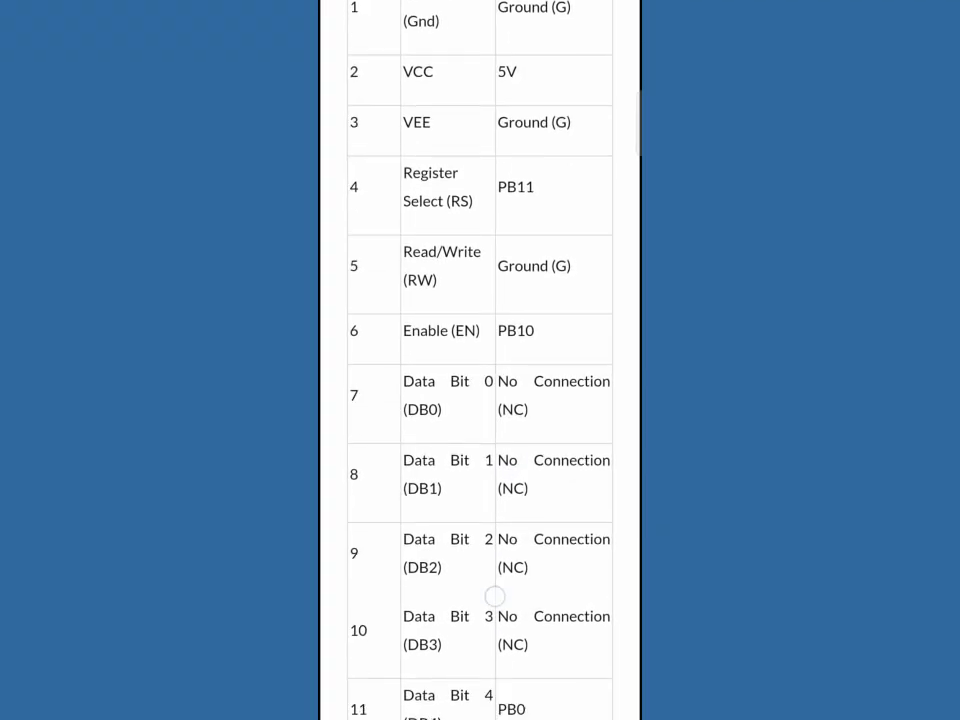
scroll("down", 3)
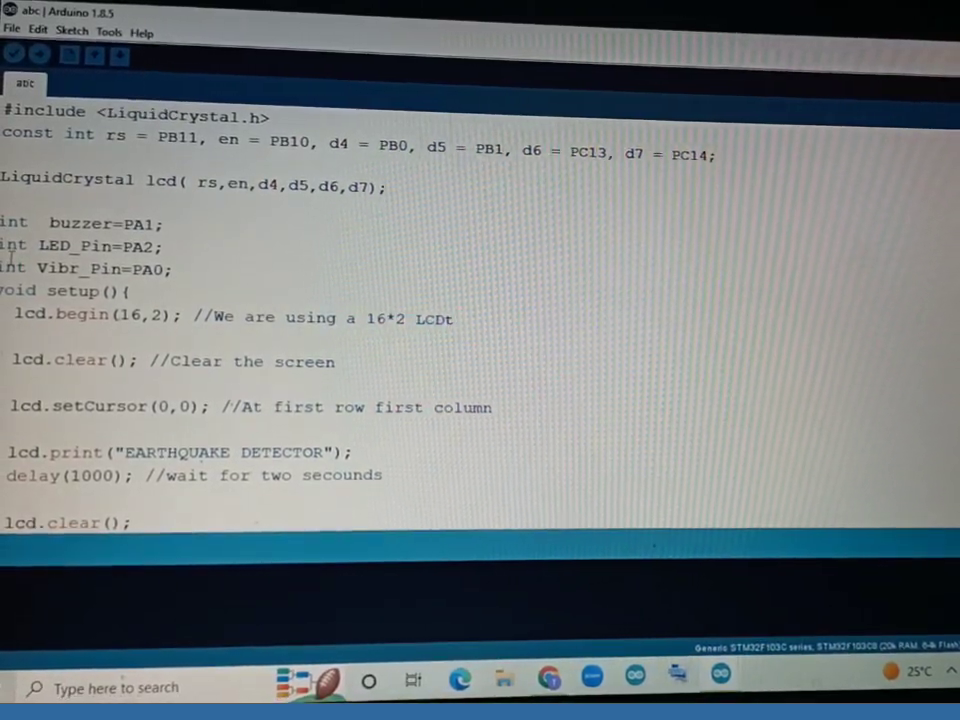
scroll("down", 3)
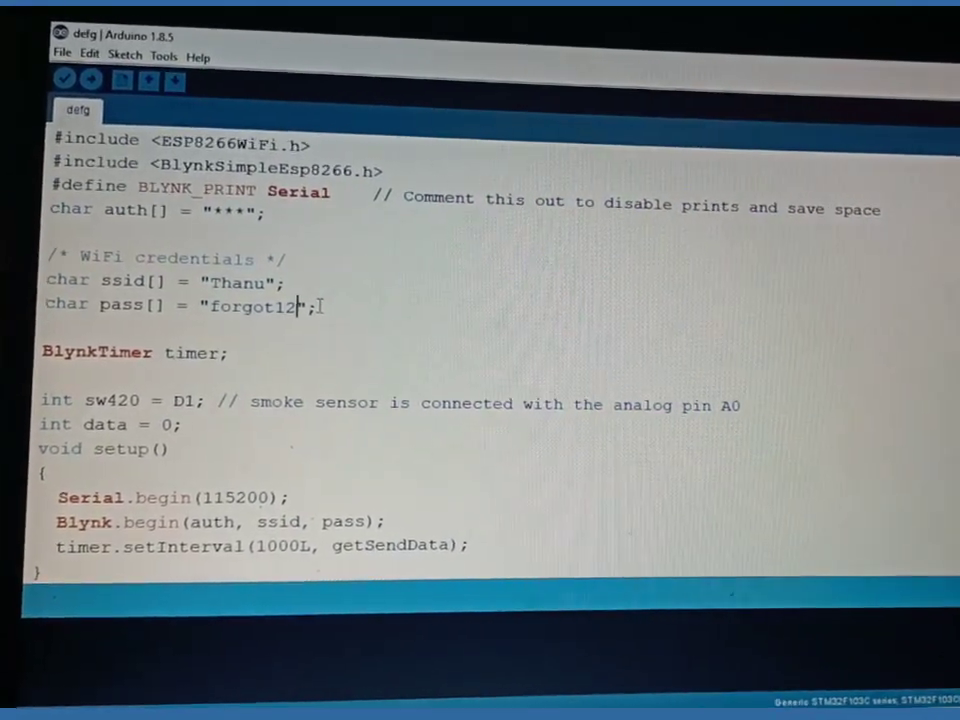
scroll("down", 3)
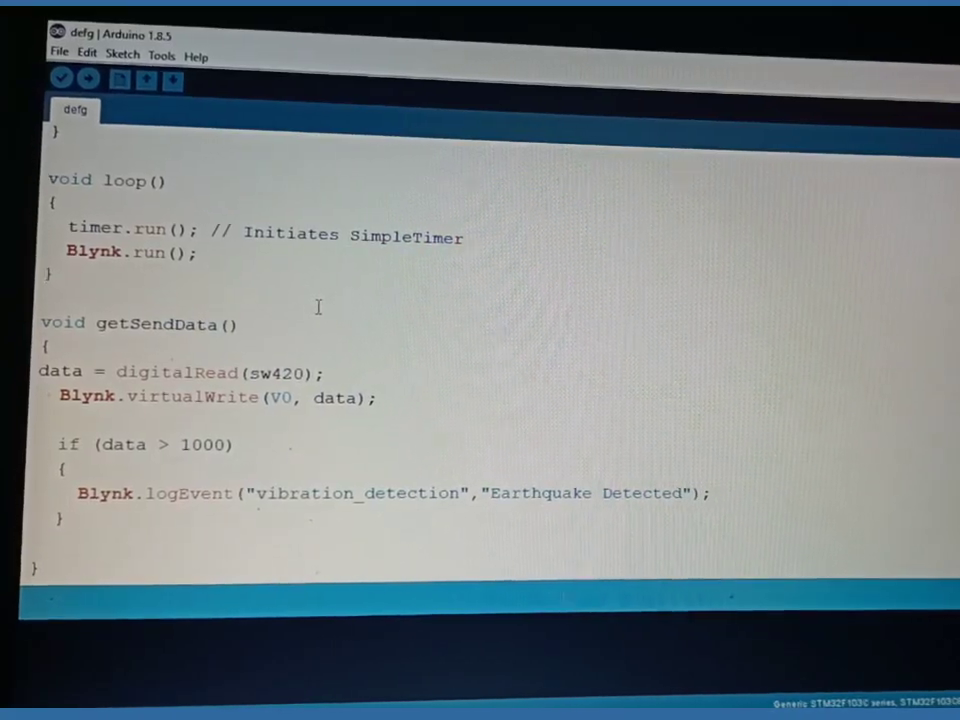